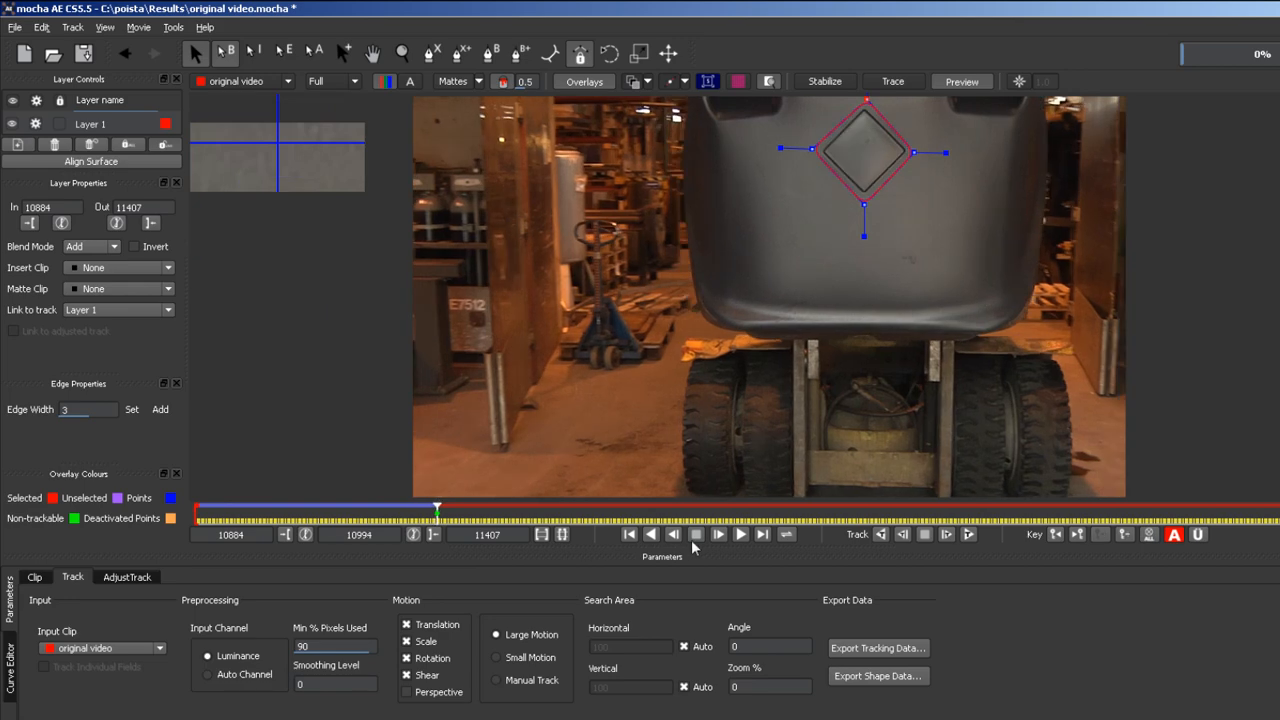
Step: Export the tracked diamond surface as corner pin data copied to the clipboard
left_click(738, 536)
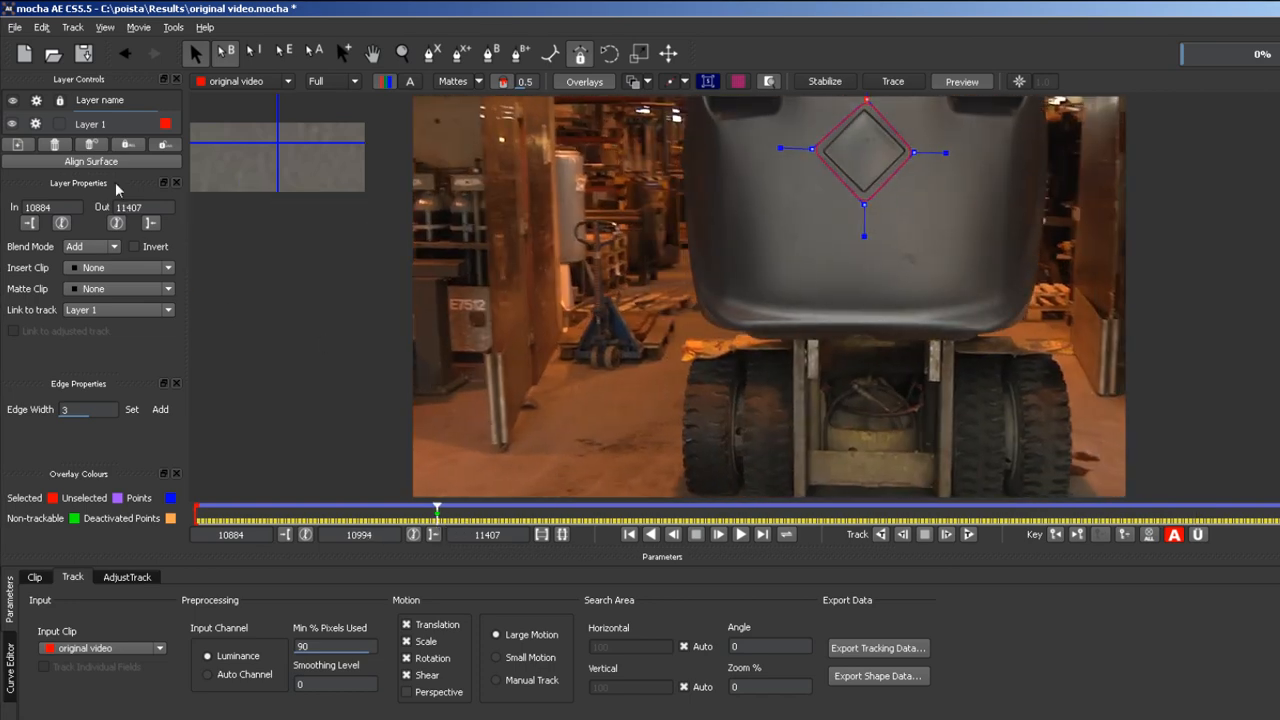
mouse_move(860, 626)
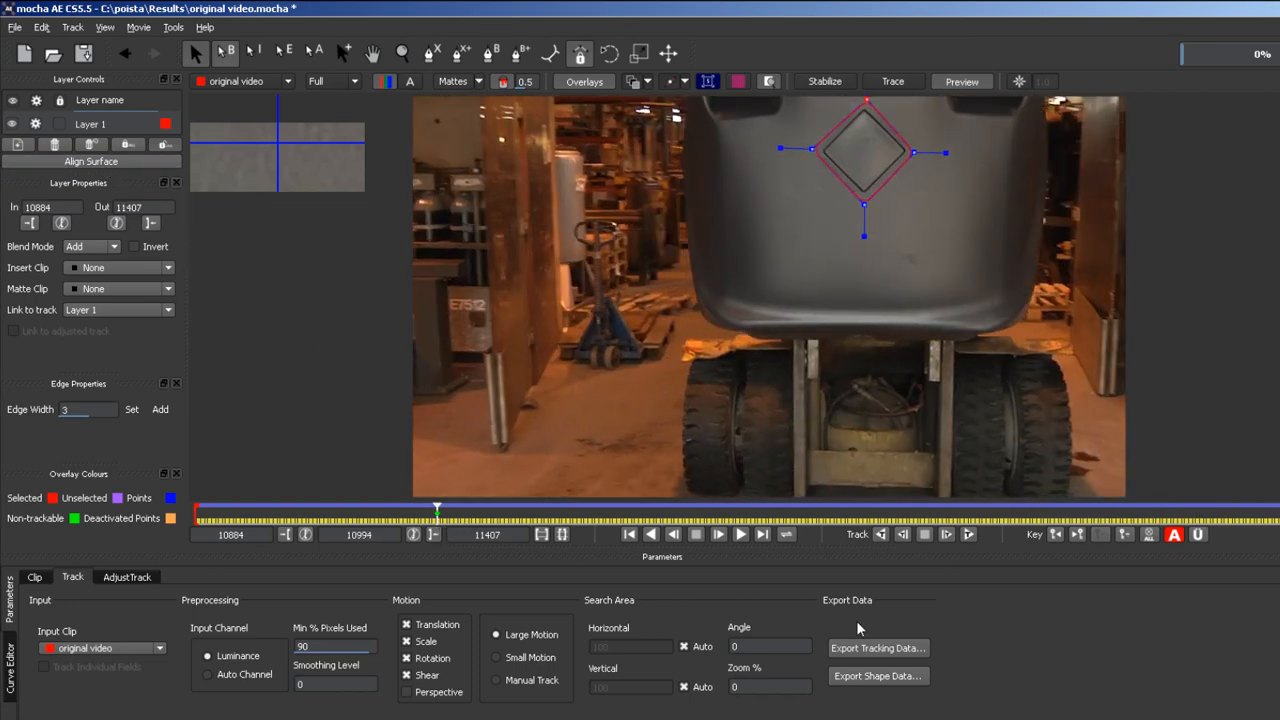
left_click(876, 648)
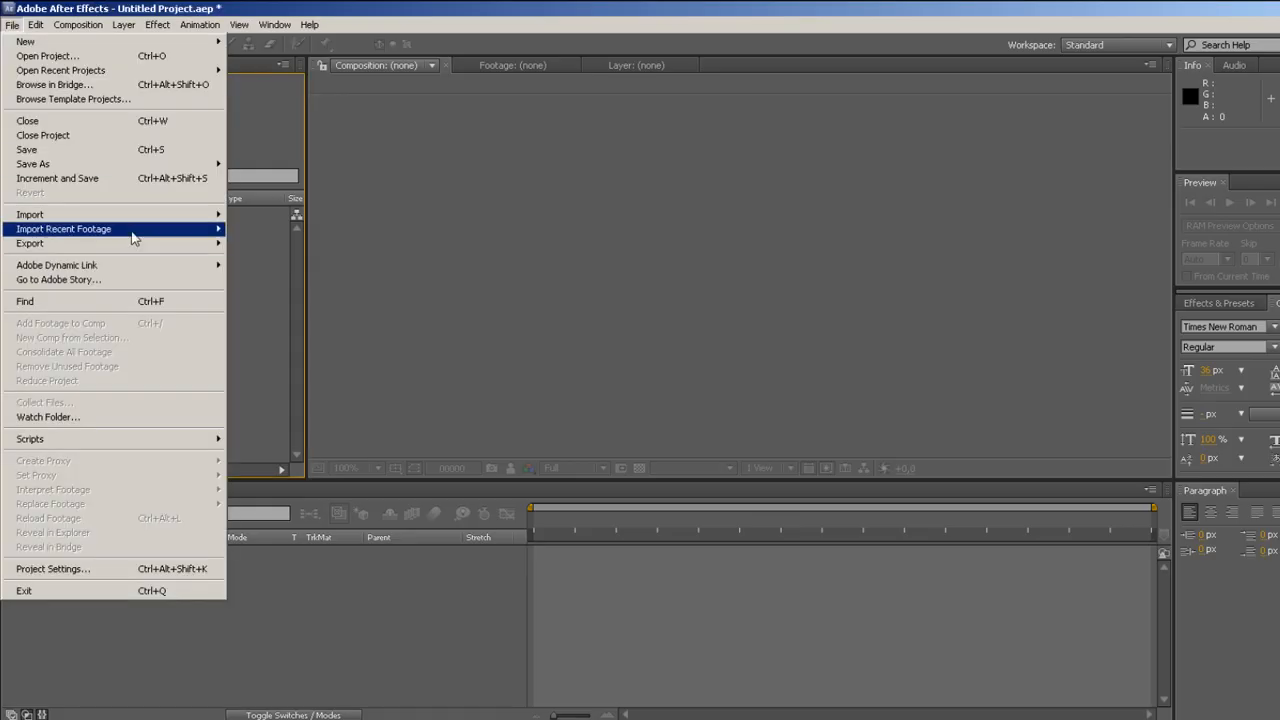
Step: Import original video.mov and paste the mocha corner pin data onto the logo insert layer
left_click(60, 232)
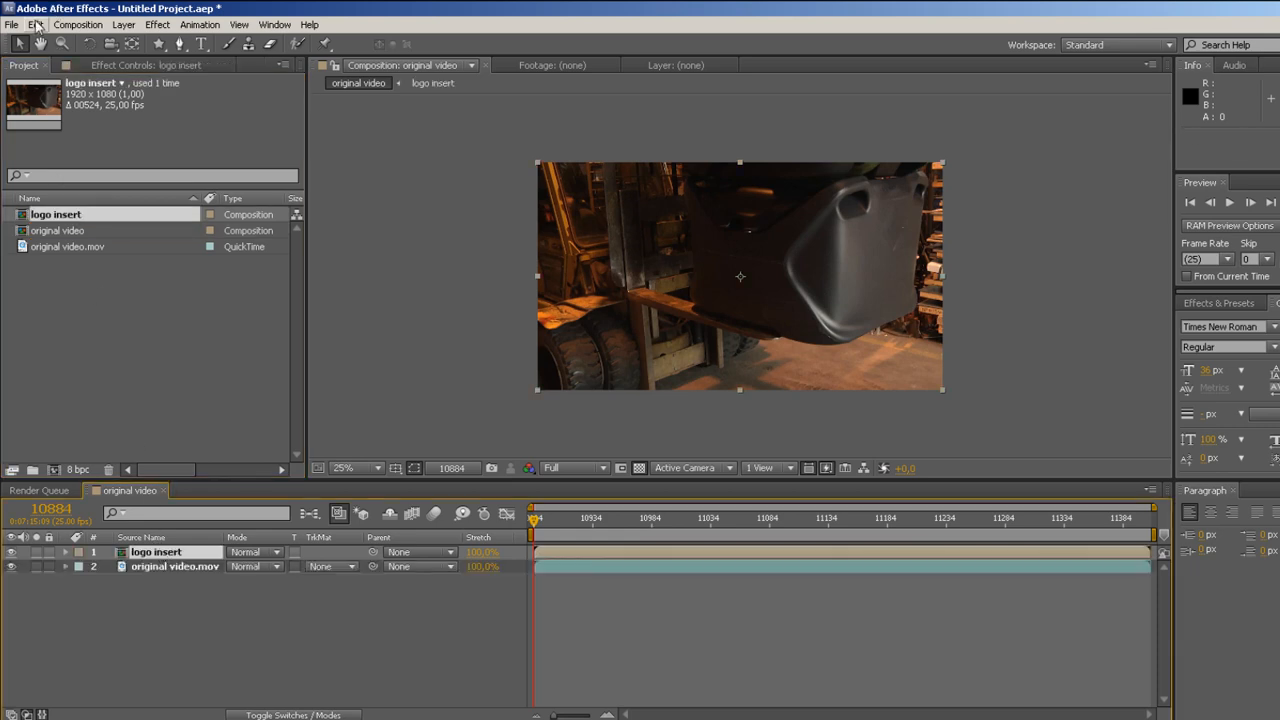
key("ctrl+v")
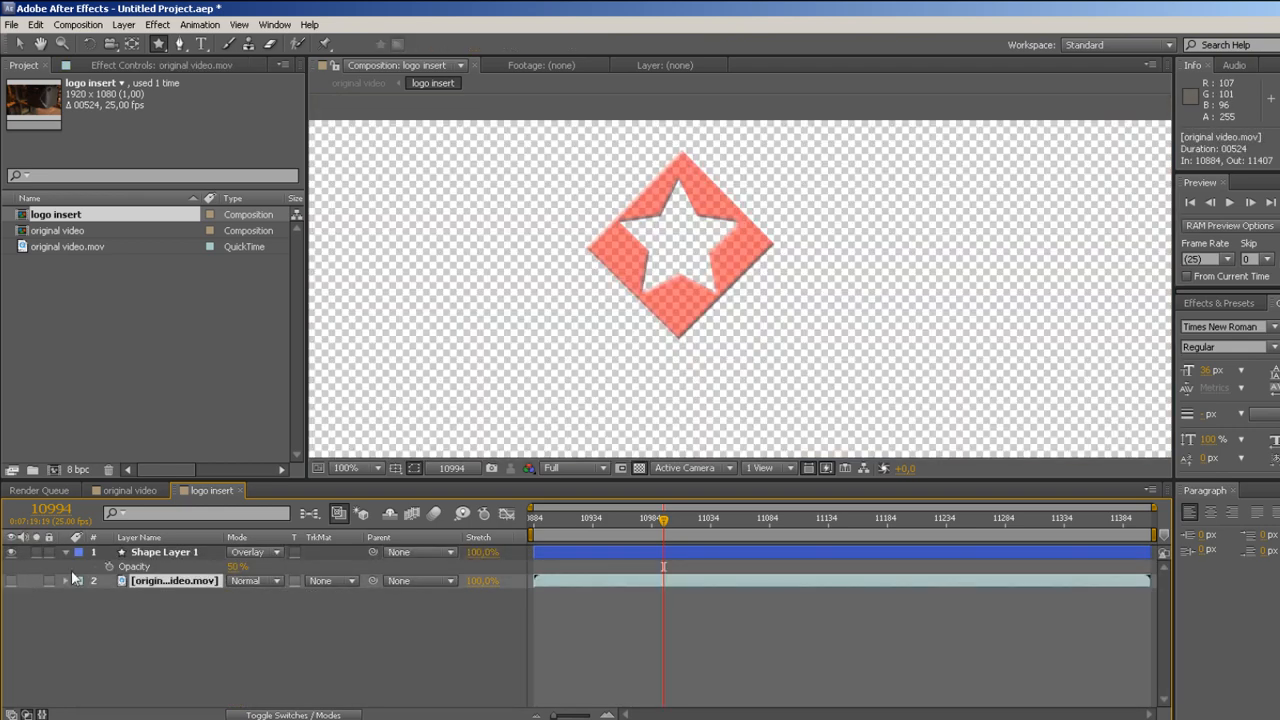
Step: Switch to the original video composition to view the red diamond star logo on the forklift
left_click(128, 492)
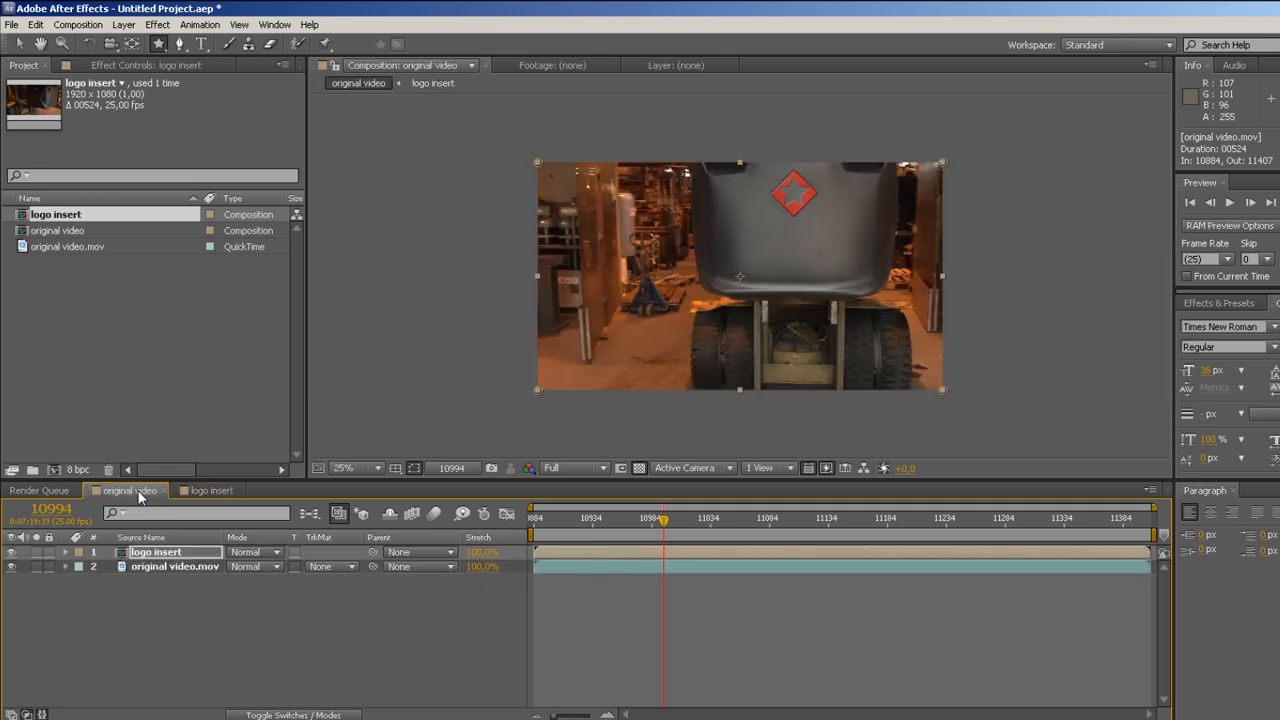